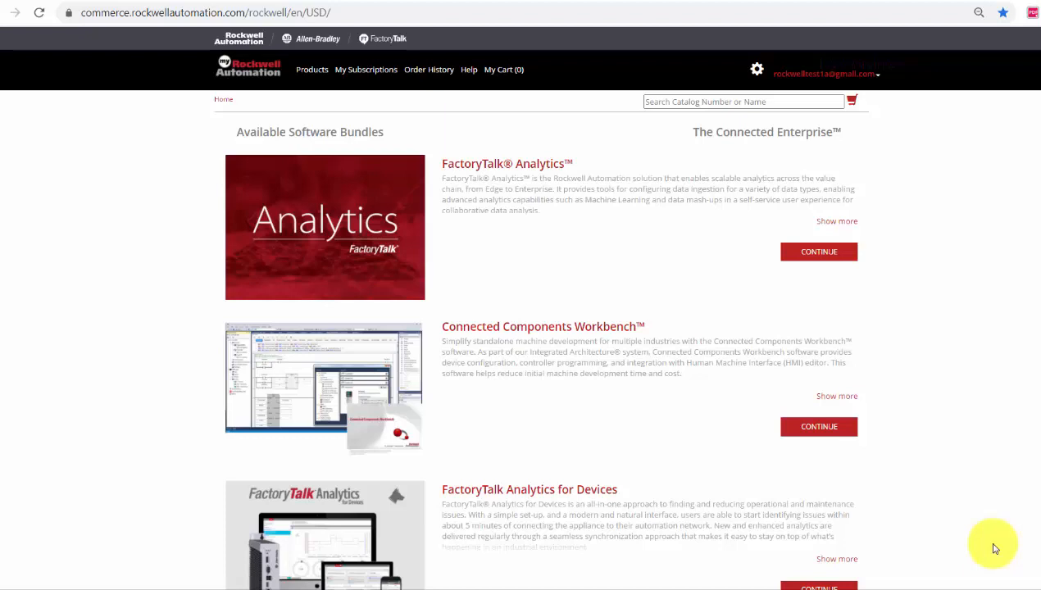
mouse_move(994, 548)
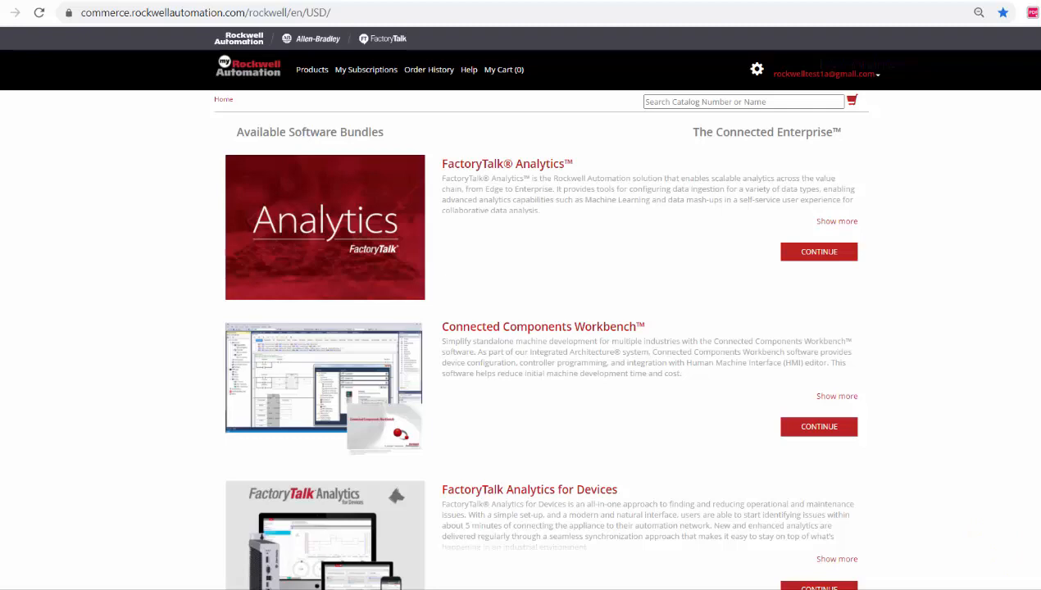
Continue with the Studio 5000 Automation Engineering & Design Environment bundle from the catalog.
scroll(down, 3)
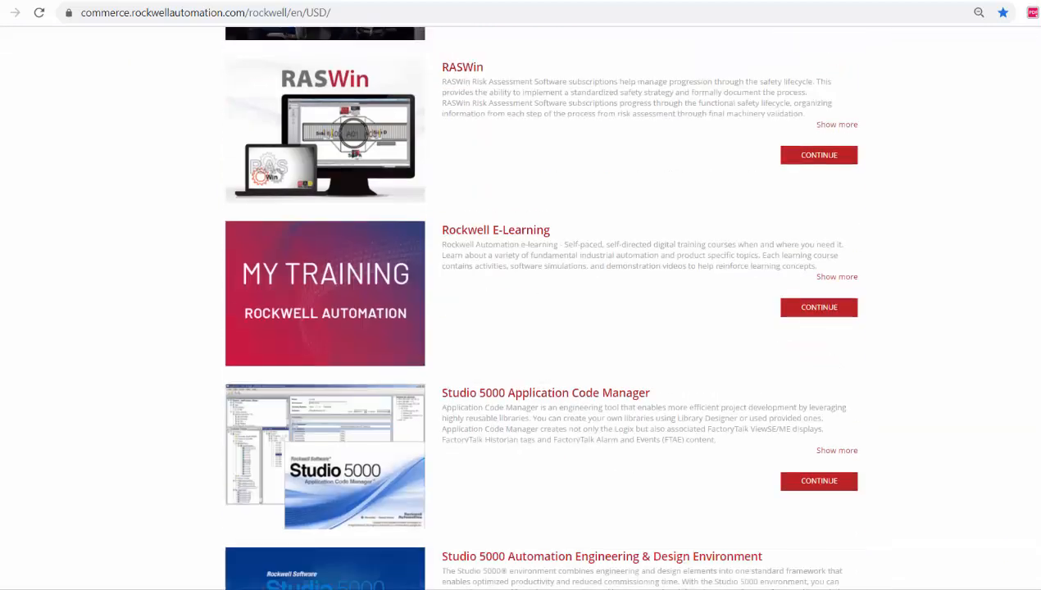
scroll(down, 3)
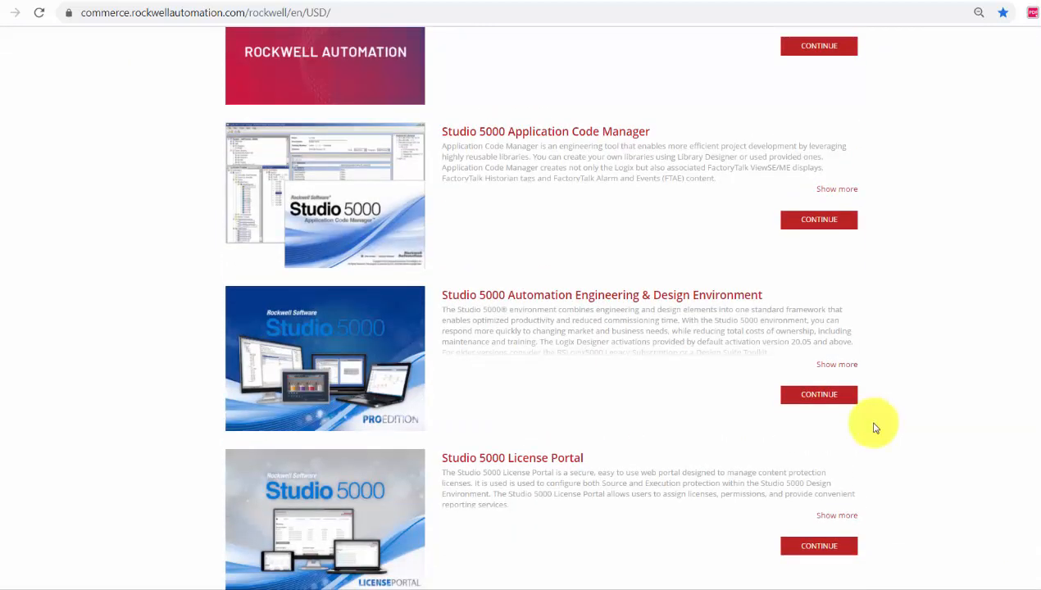
click(818, 394)
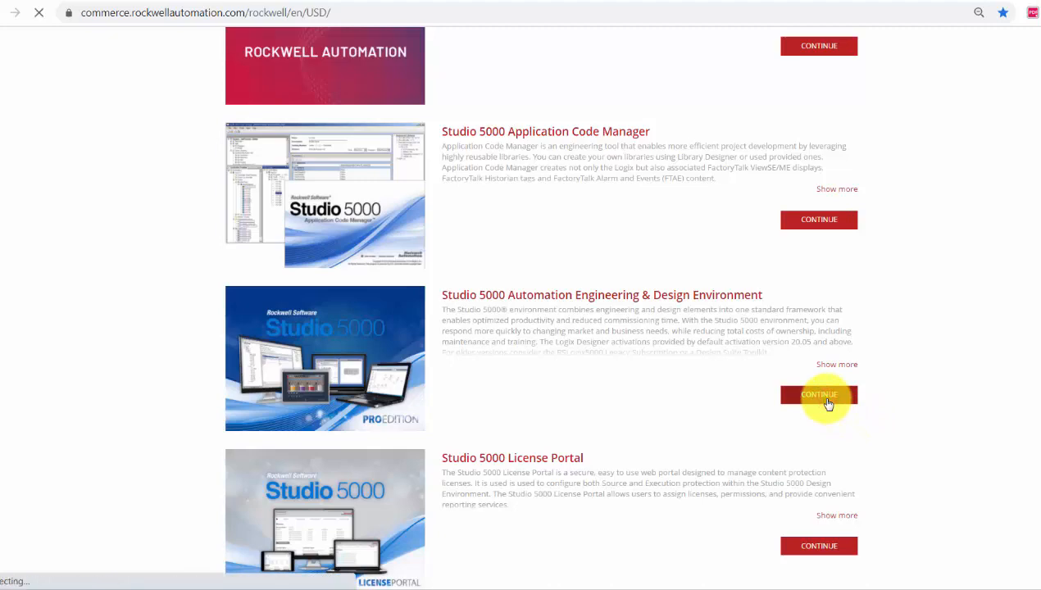
Review the Choose Your Package and Customize your Package sections of the Studio 5000 page.
click(818, 395)
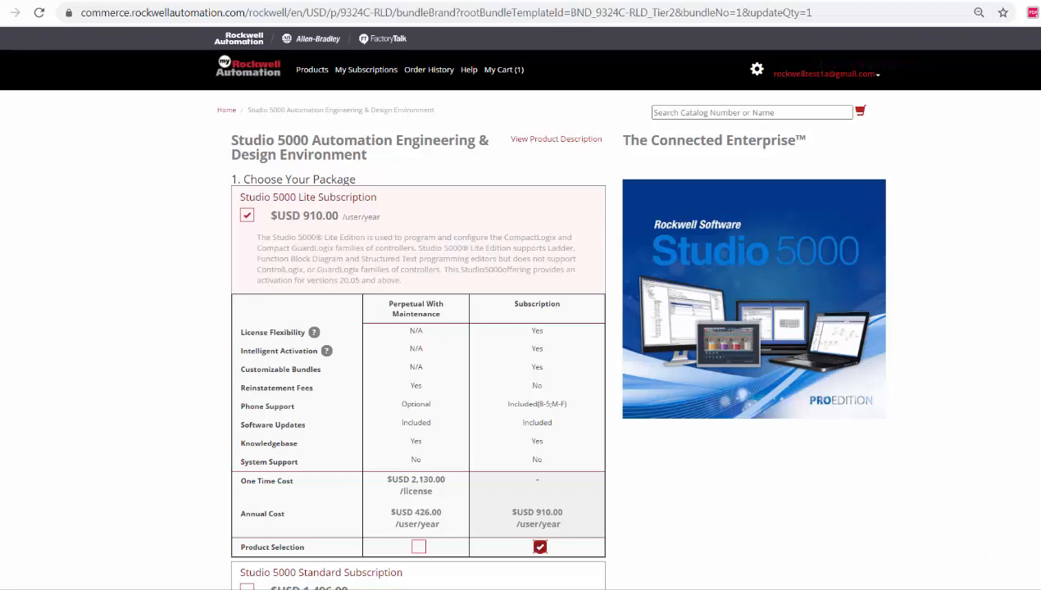
scroll(down, 3)
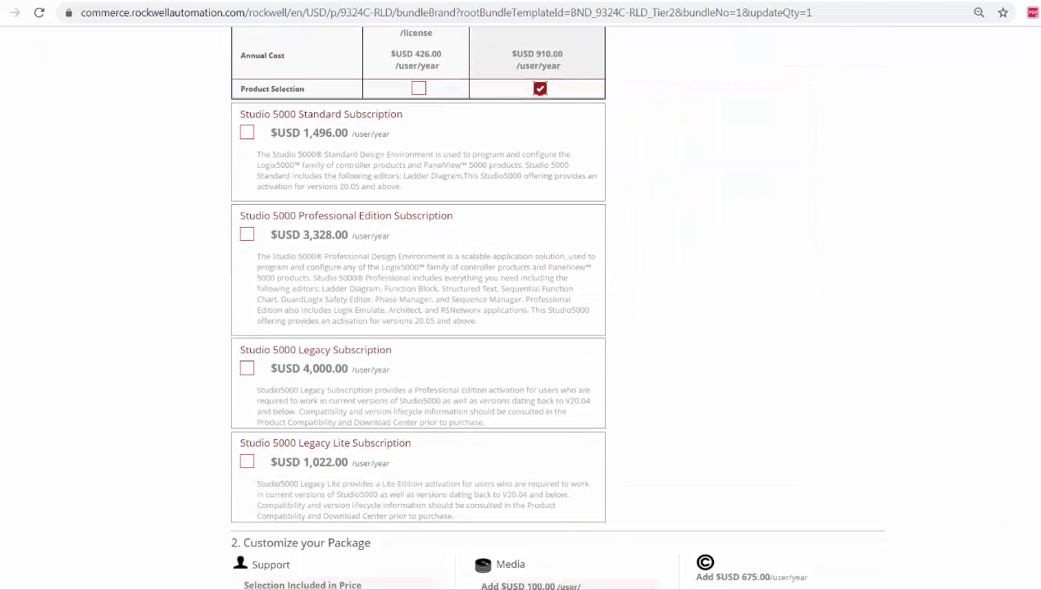
scroll(down, 3)
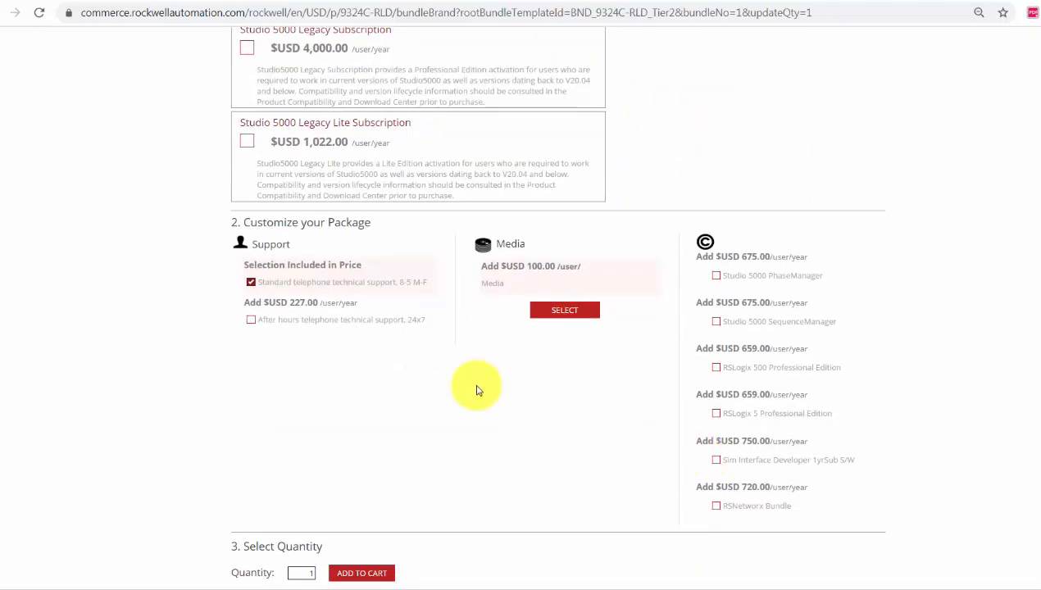
mouse_move(402, 308)
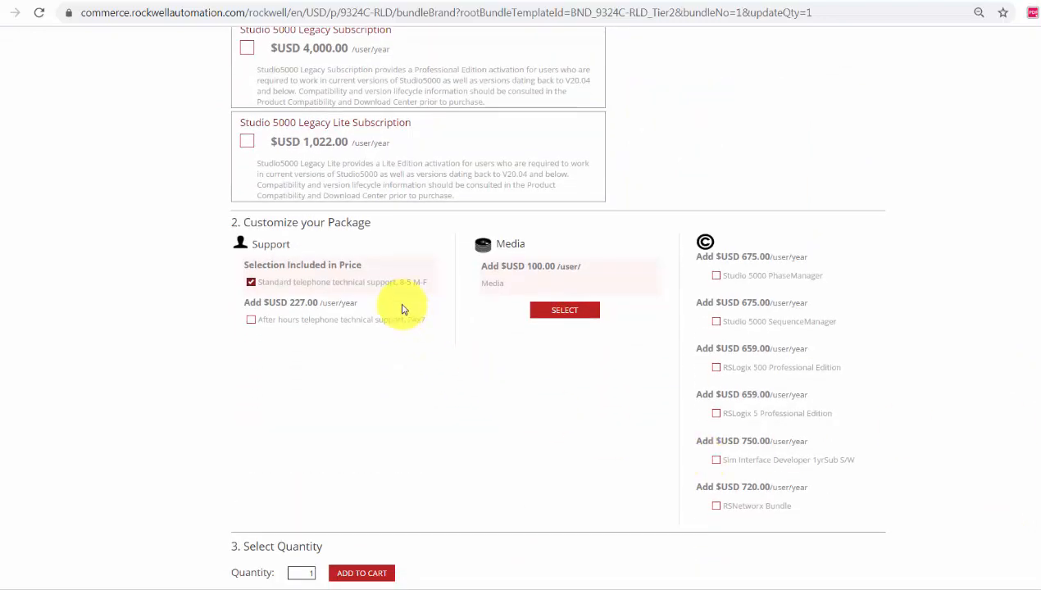
mouse_move(488, 315)
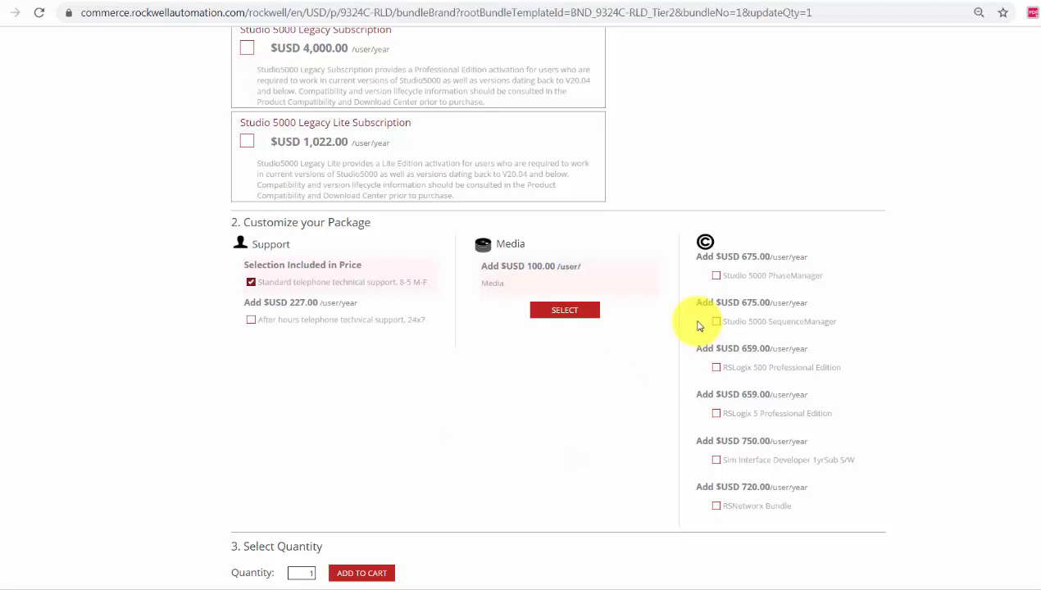
mouse_move(769, 292)
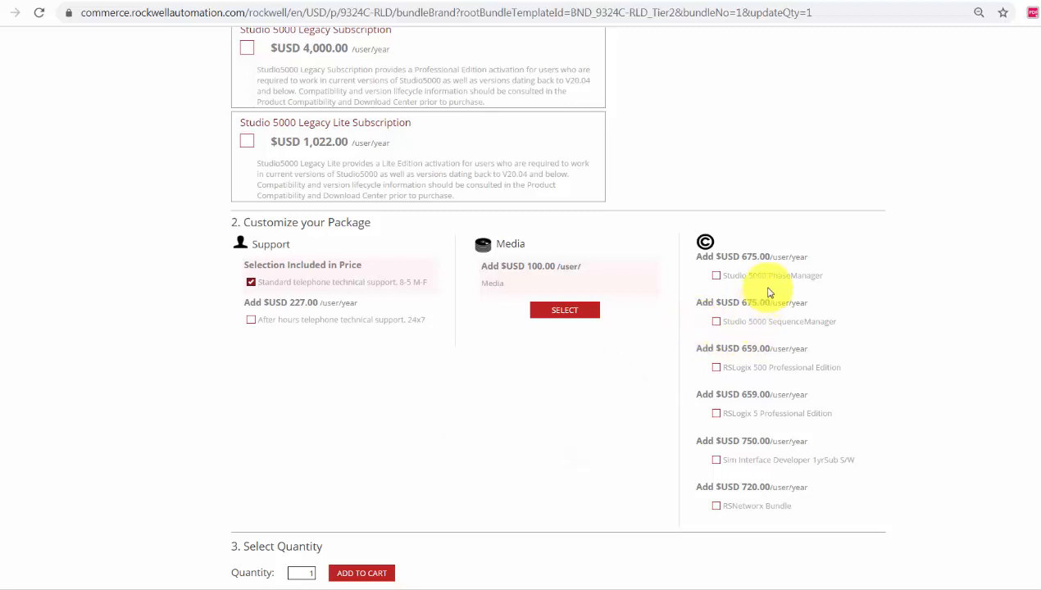
mouse_move(790, 334)
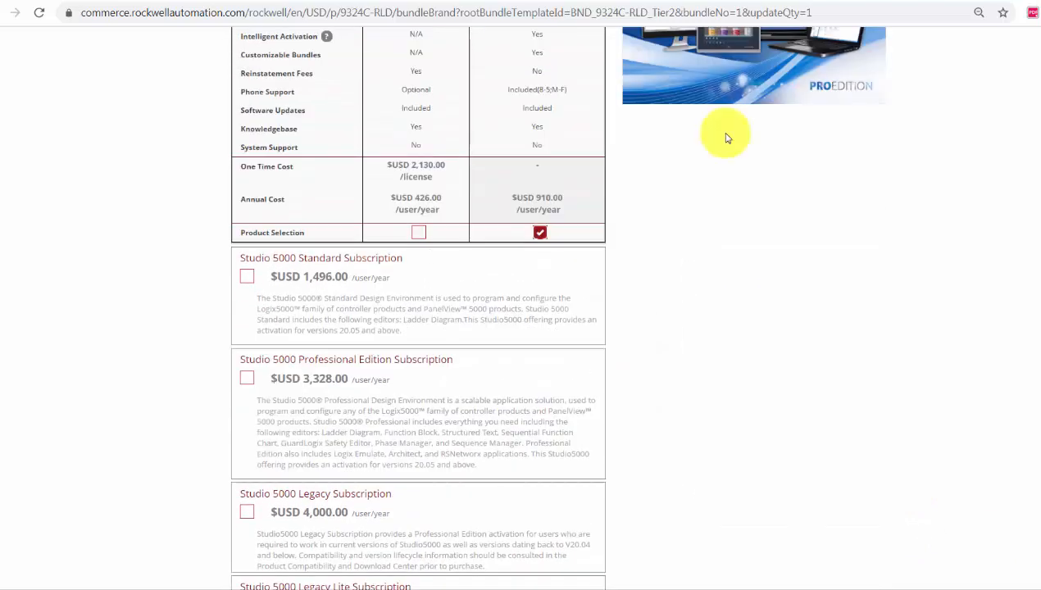
Select the Studio 5000 Standard Subscription package and review its add-on list.
click(246, 275)
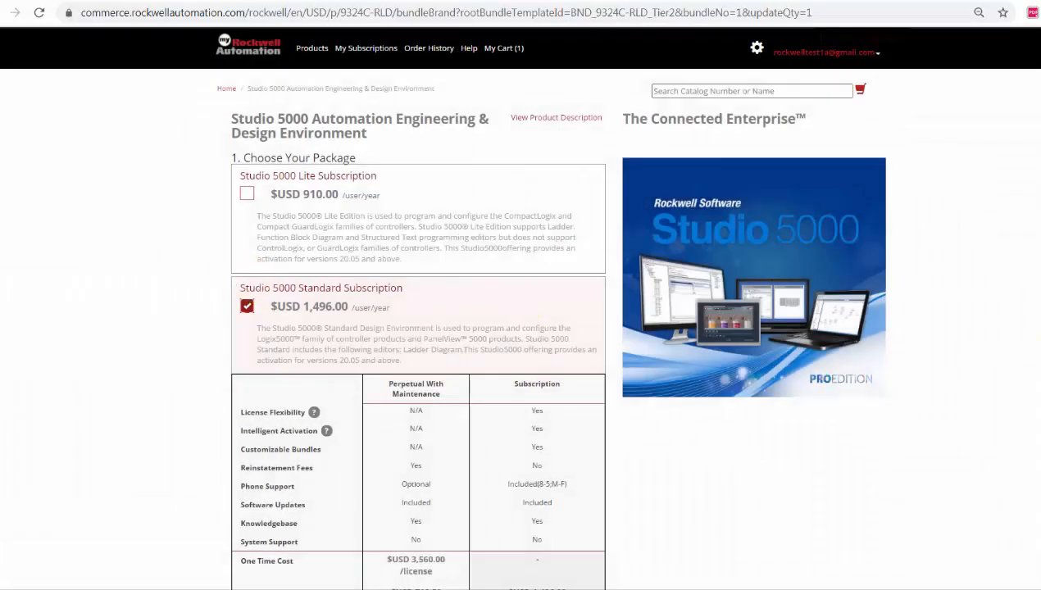
scroll(down, 3)
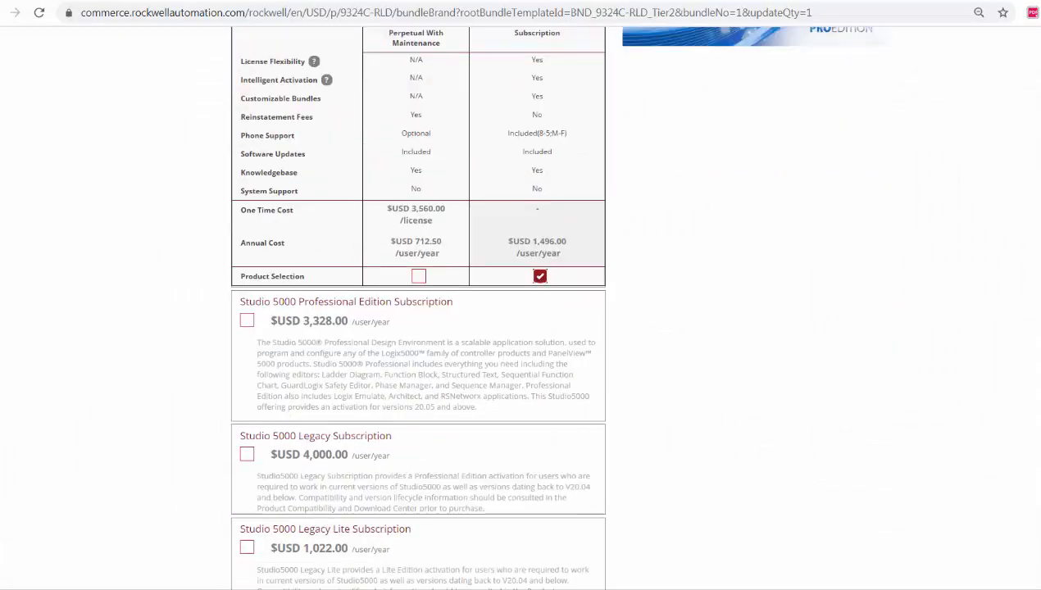
scroll(down, 3)
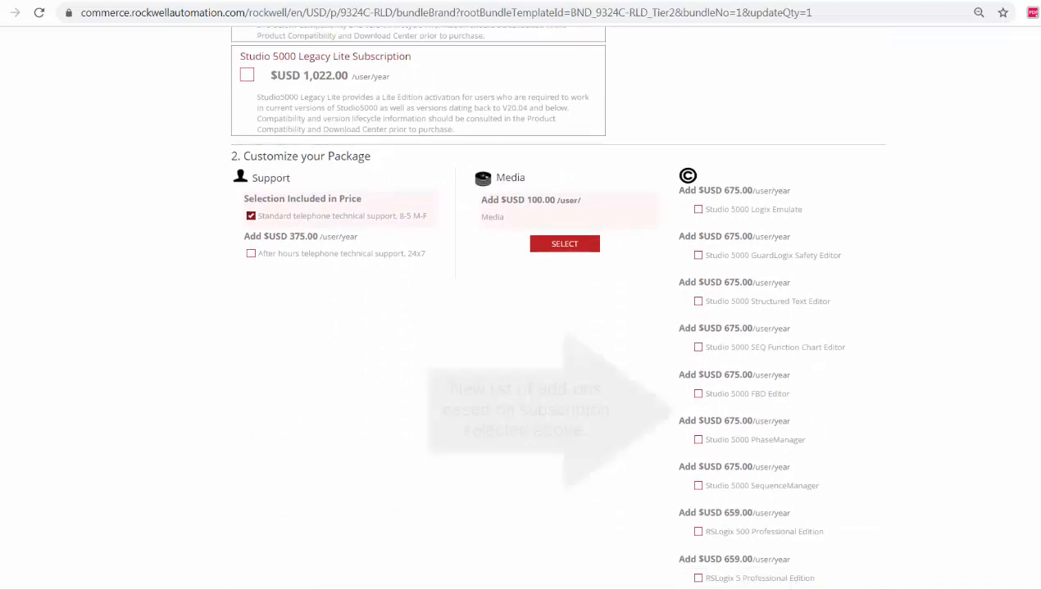
scroll(down, 3)
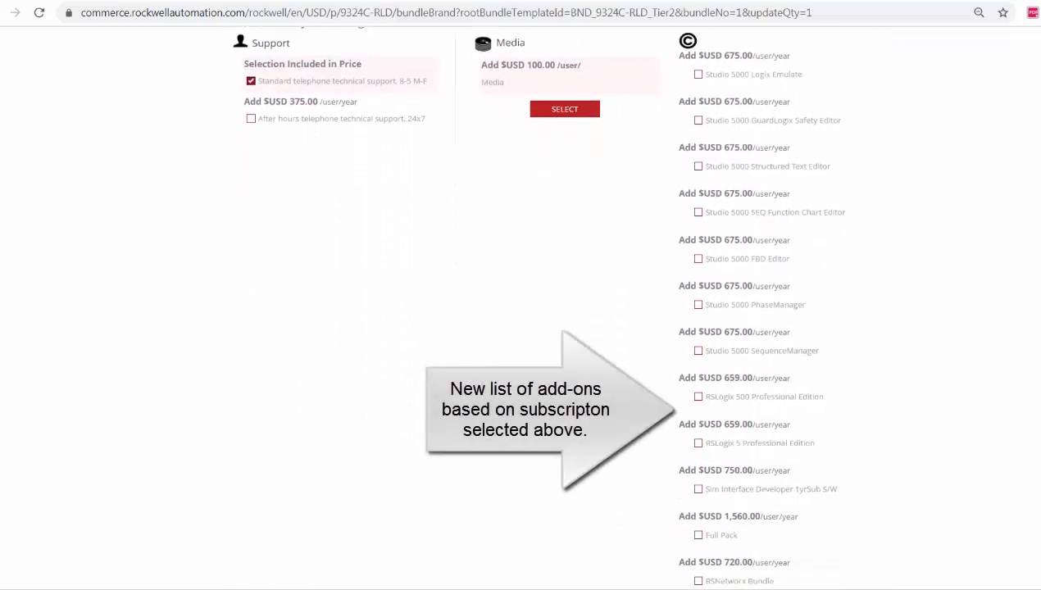
scroll(down, 3)
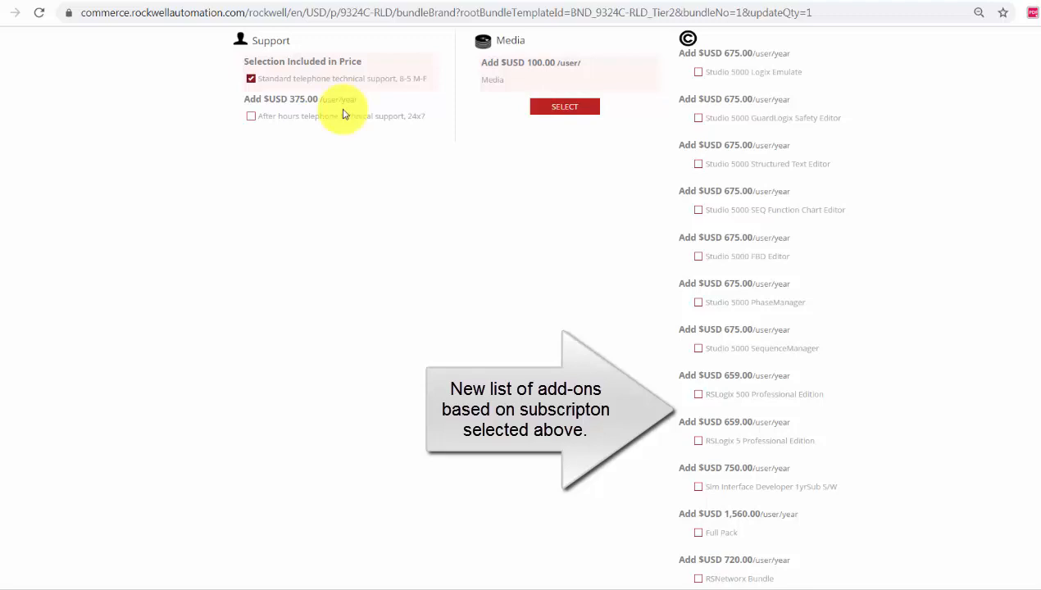
mouse_move(377, 101)
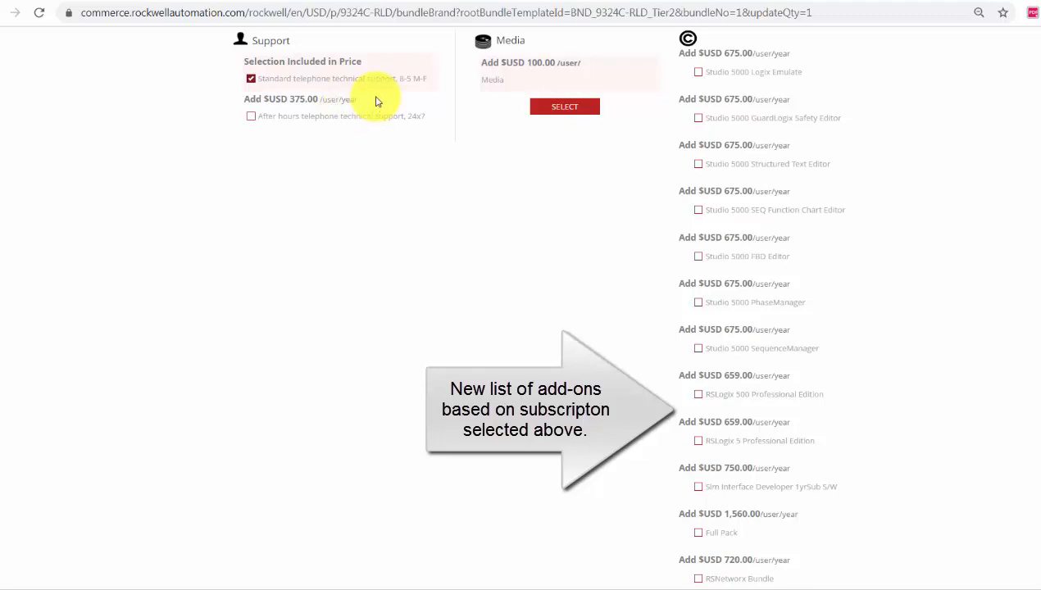
Include media, the first add-on and the Multi-Language Pack in the Standard package.
click(564, 106)
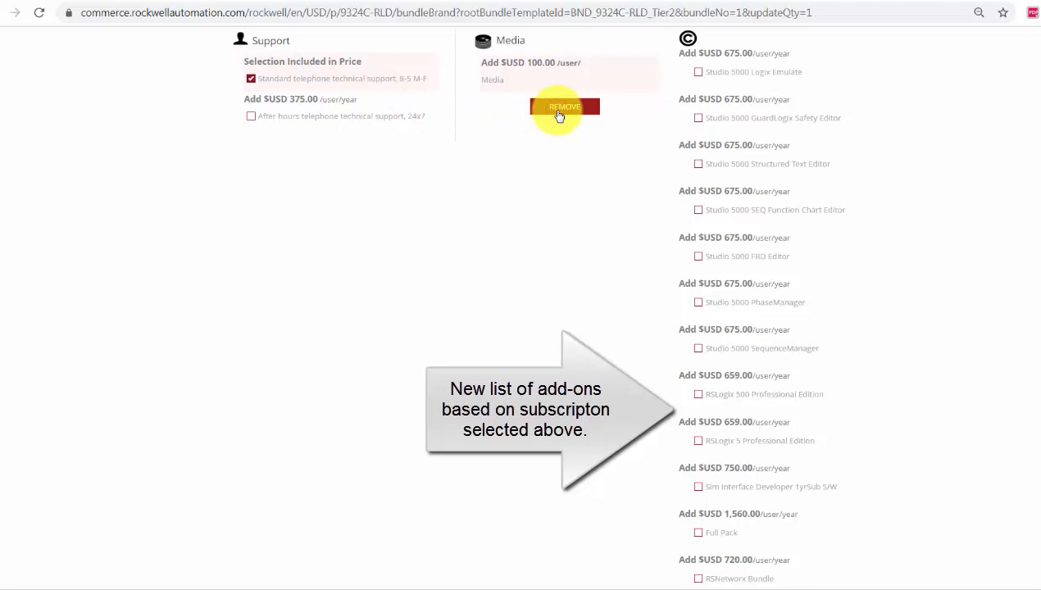
mouse_move(692, 72)
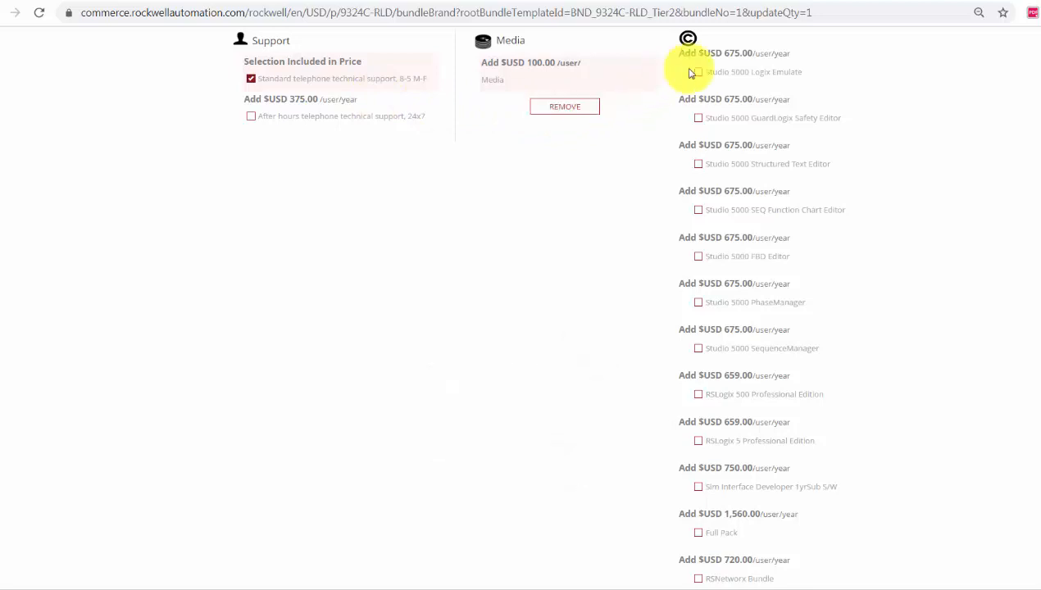
click(698, 73)
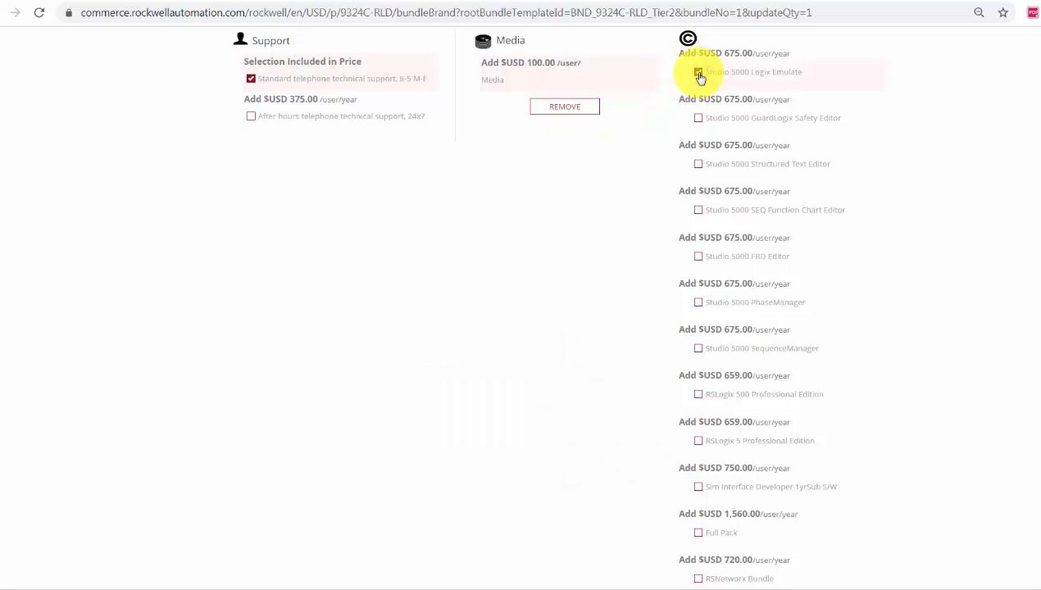
scroll(down, 3)
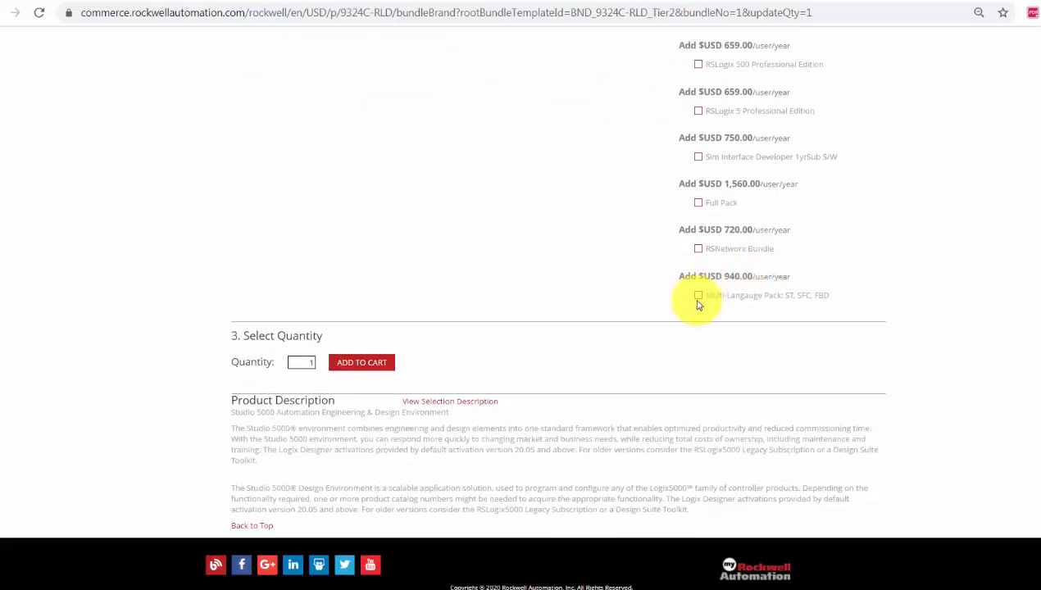
click(698, 295)
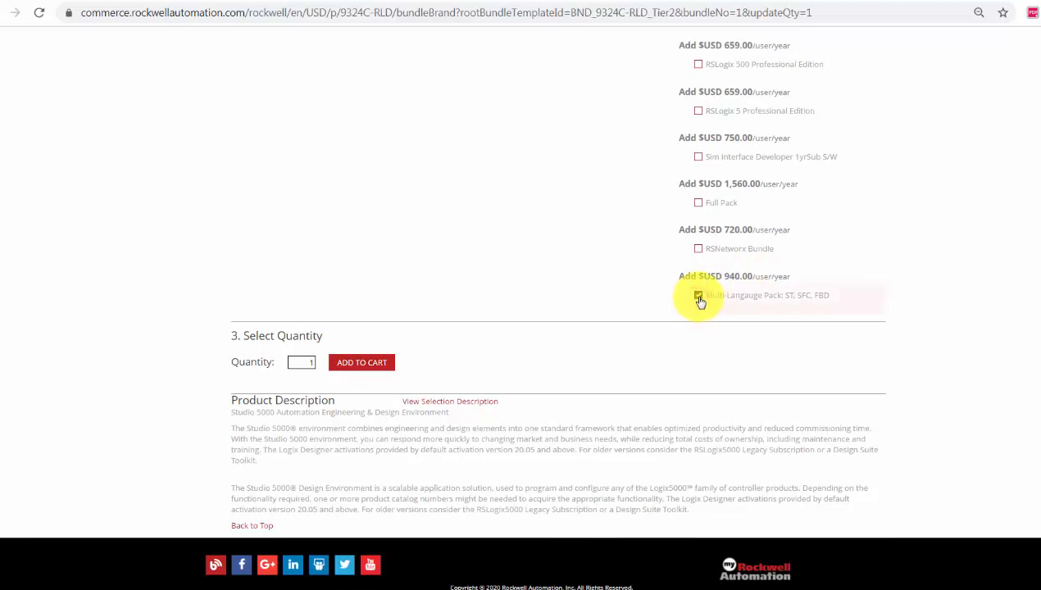
click(698, 295)
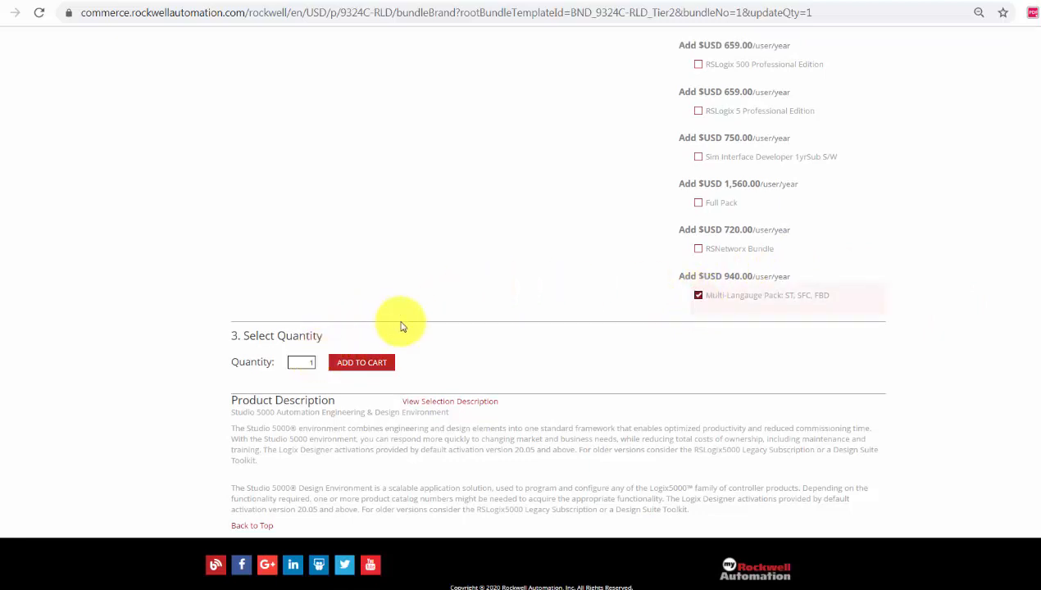
mouse_move(385, 362)
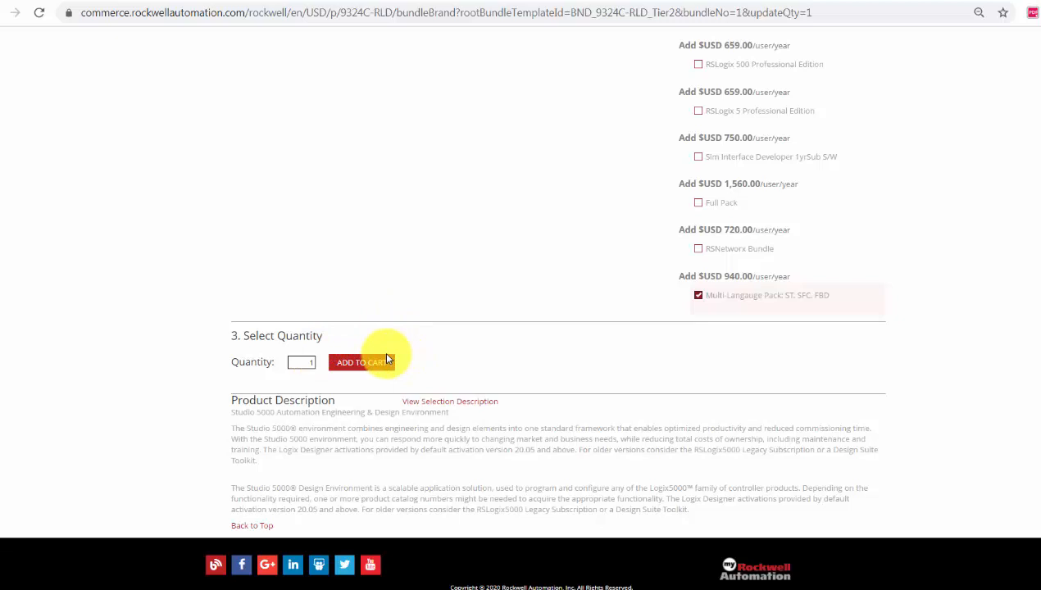
Add the configured Studio 5000 Standard package to the cart and keep shopping.
click(360, 362)
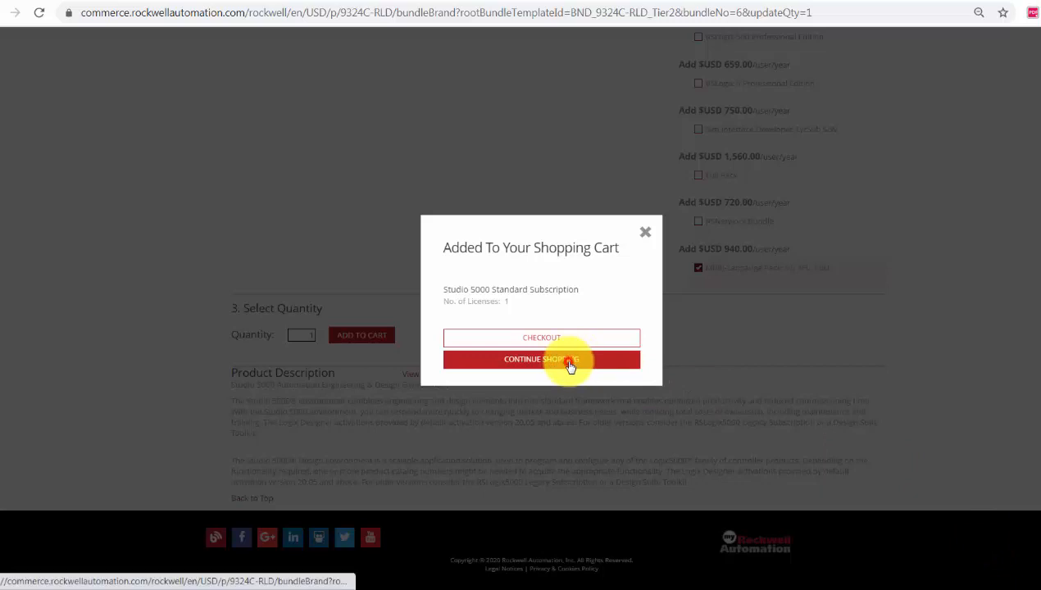
click(541, 359)
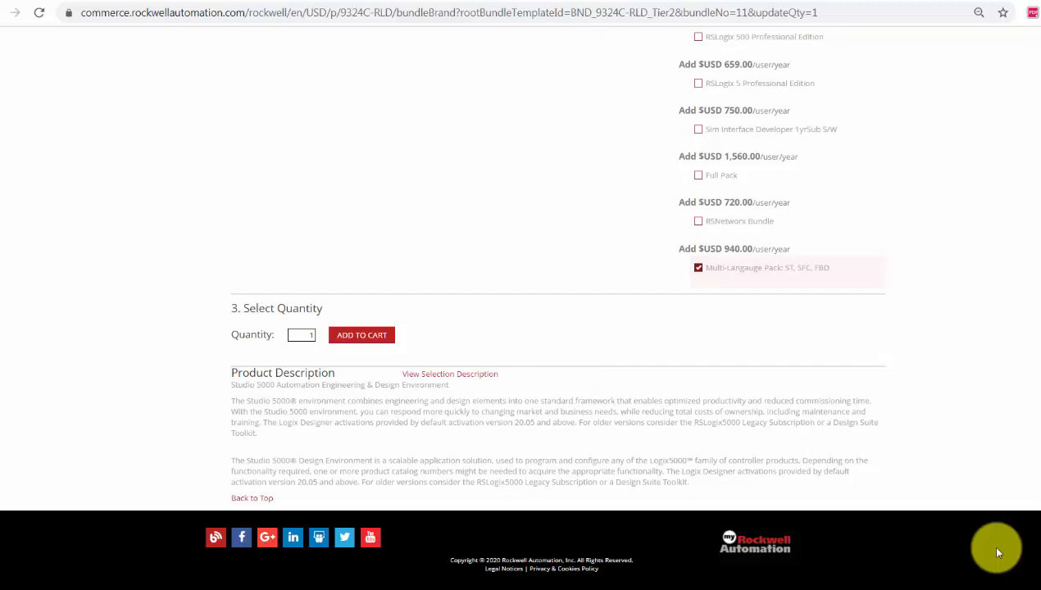
mouse_move(997, 551)
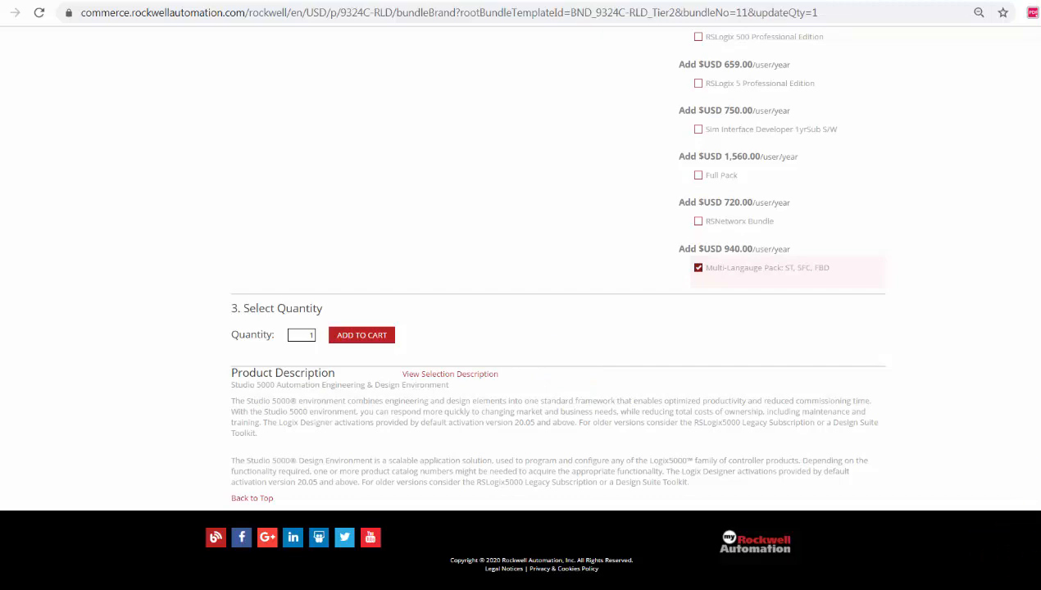
scroll(up, 3)
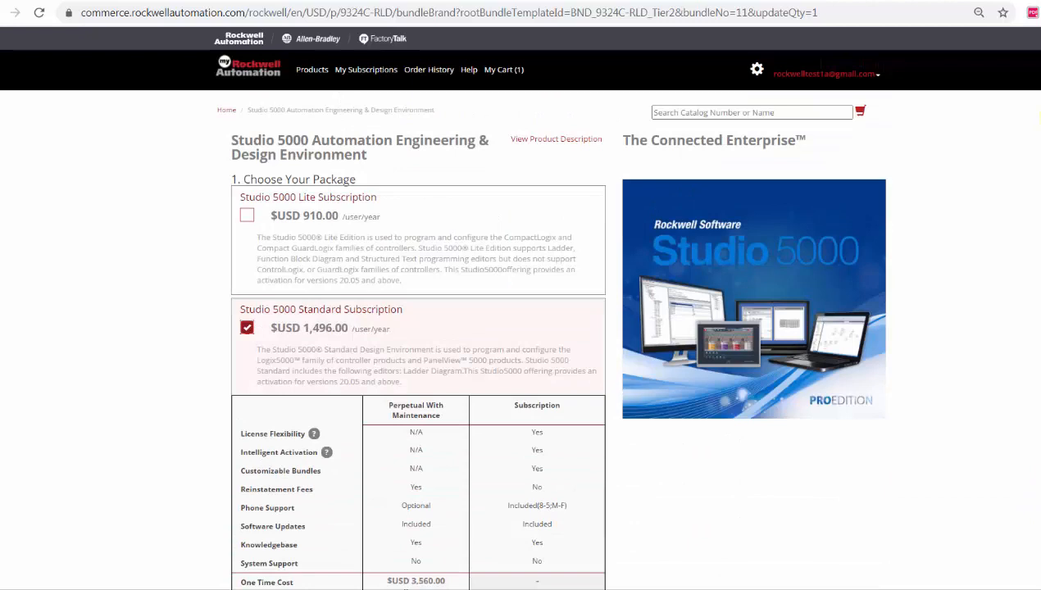
click(311, 69)
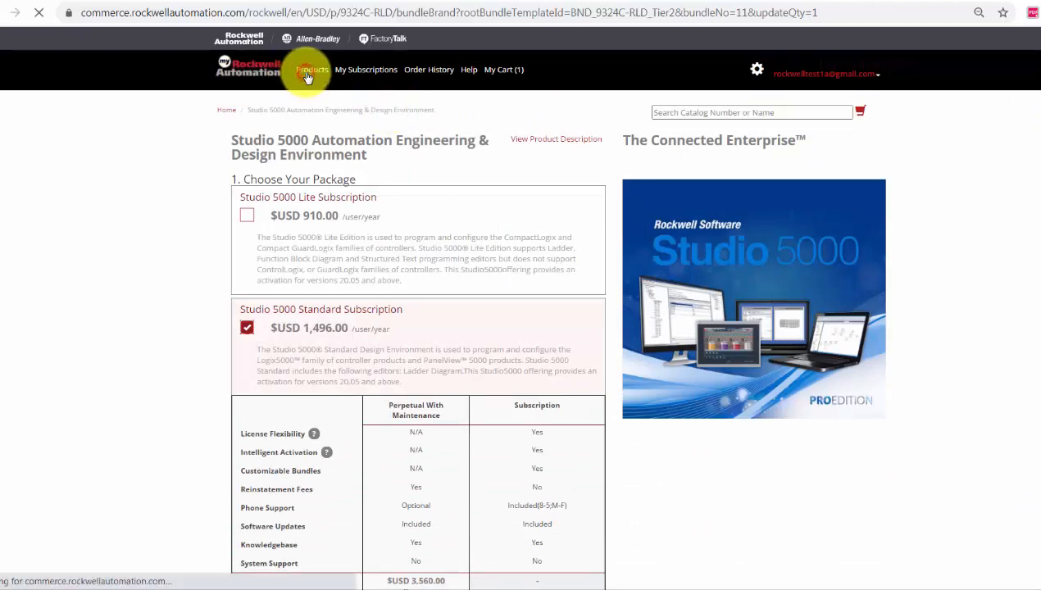
Continue with the PlantPAx bundle from the Available Software Bundles catalog.
click(312, 69)
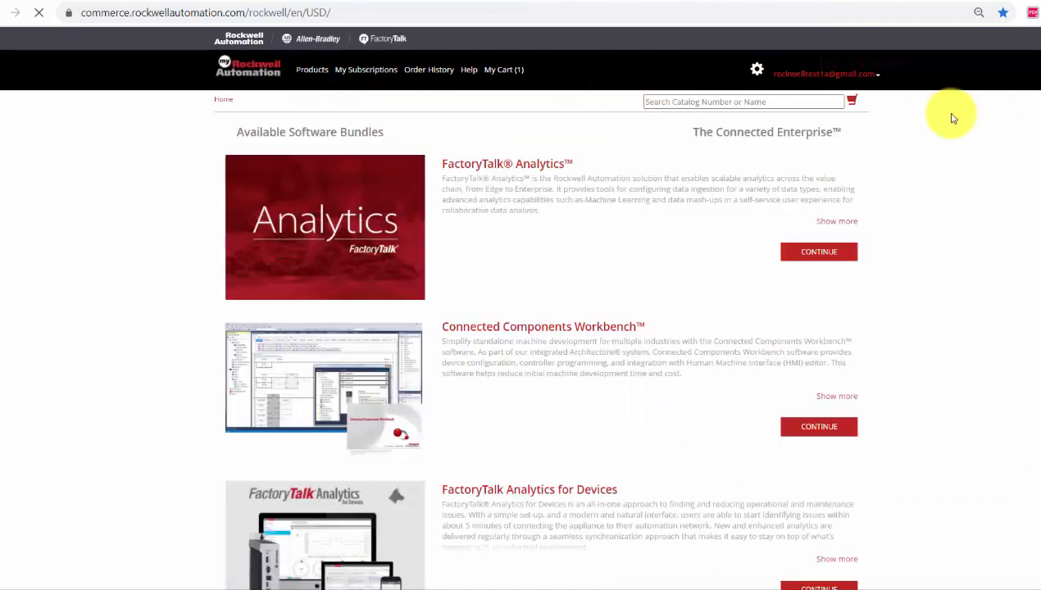
scroll(down, 3)
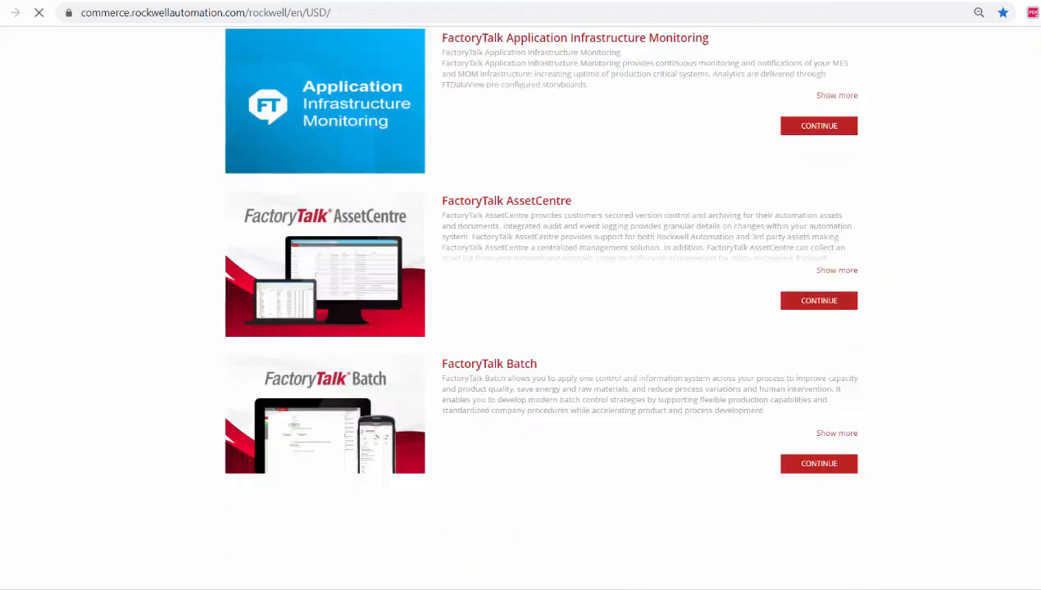
scroll(down, 3)
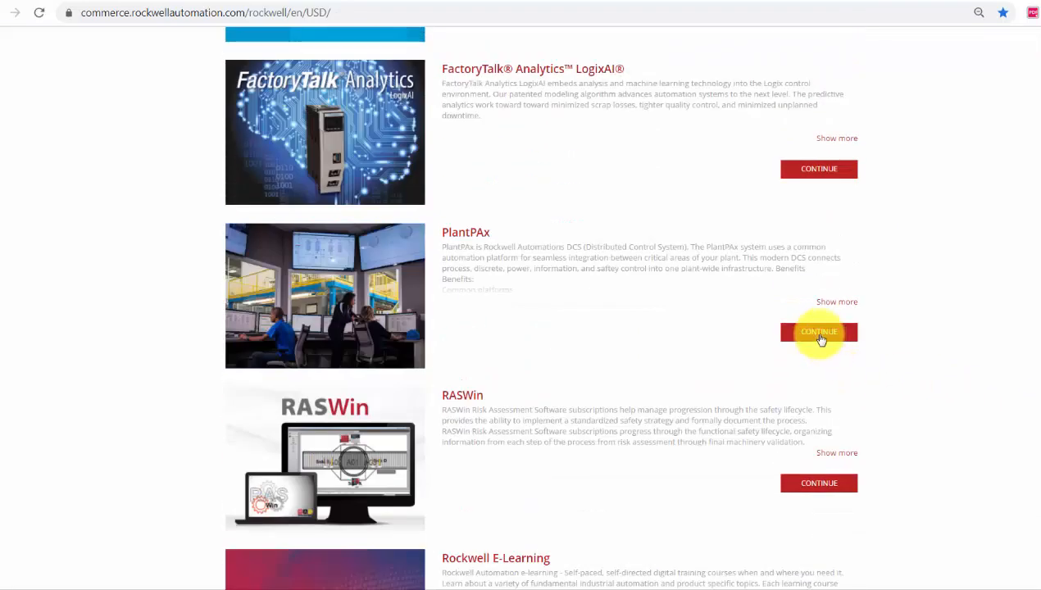
click(818, 331)
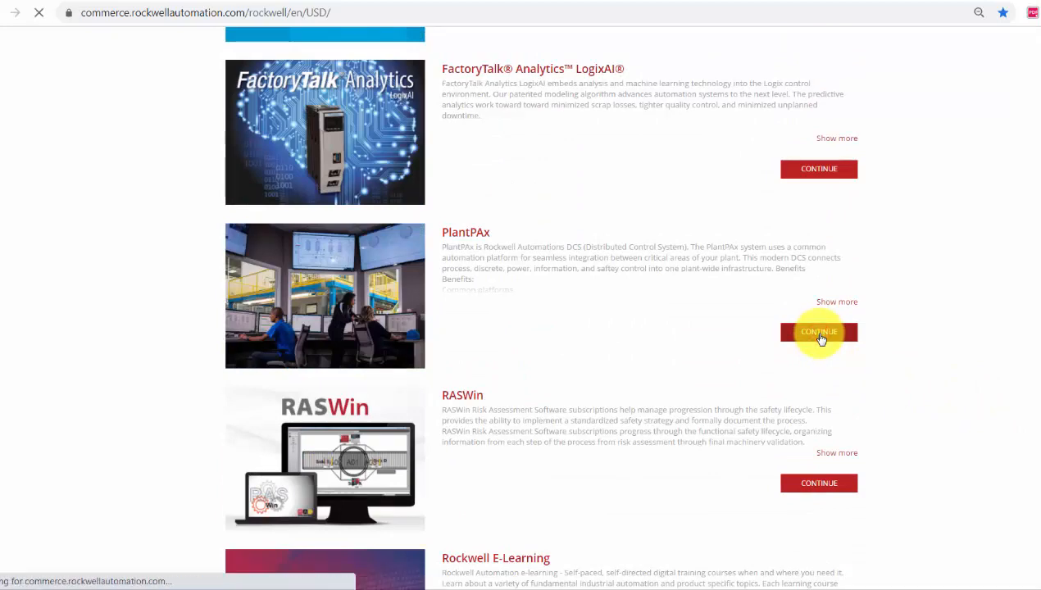
click(818, 331)
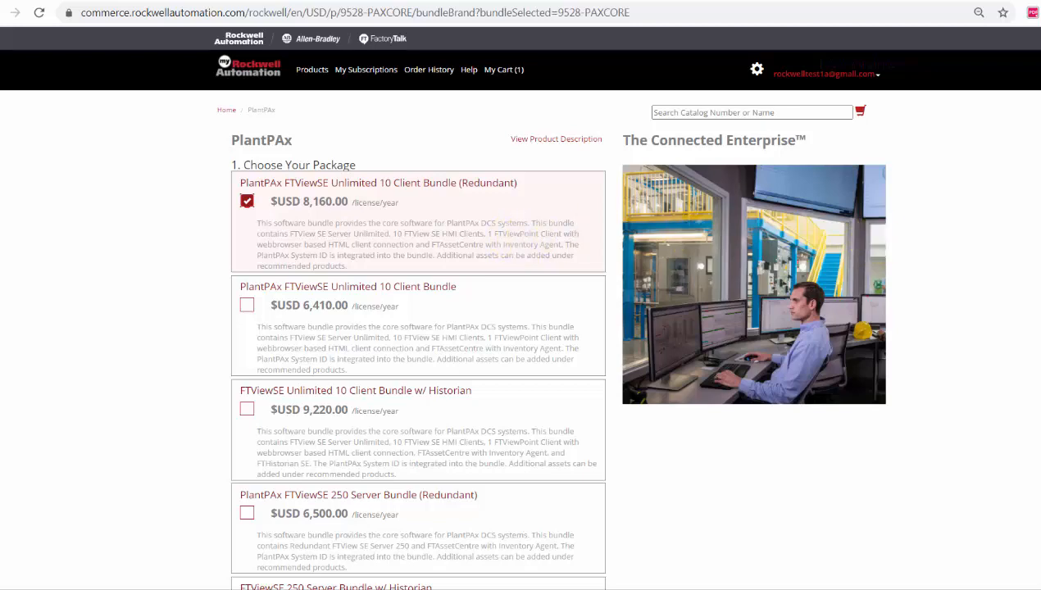
Switch the PlantPAx FTViewSE bundle's support option from 8x5 to 24x7.
scroll(down, 3)
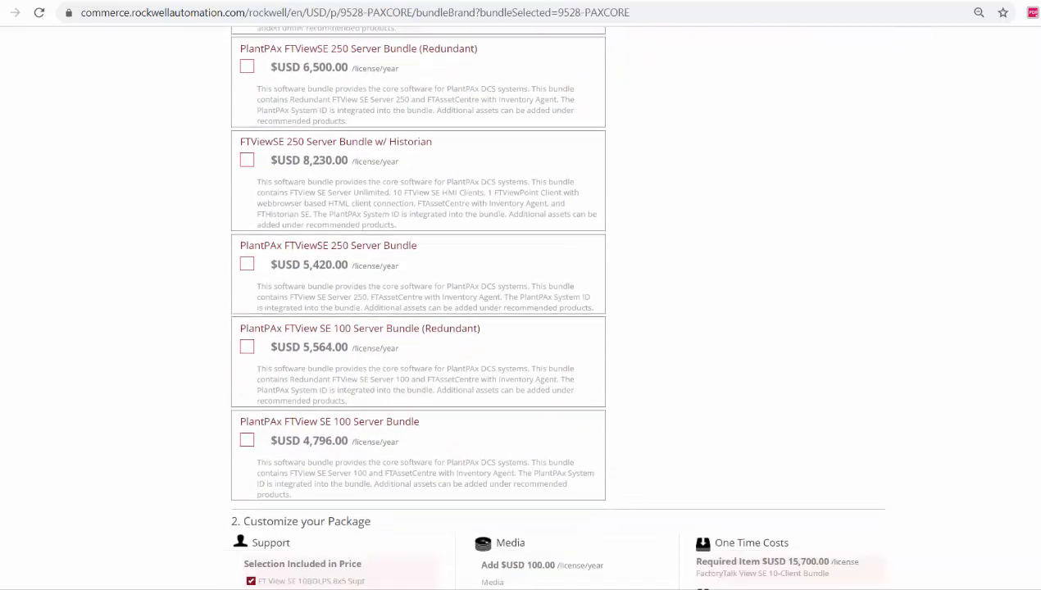
scroll(down, 3)
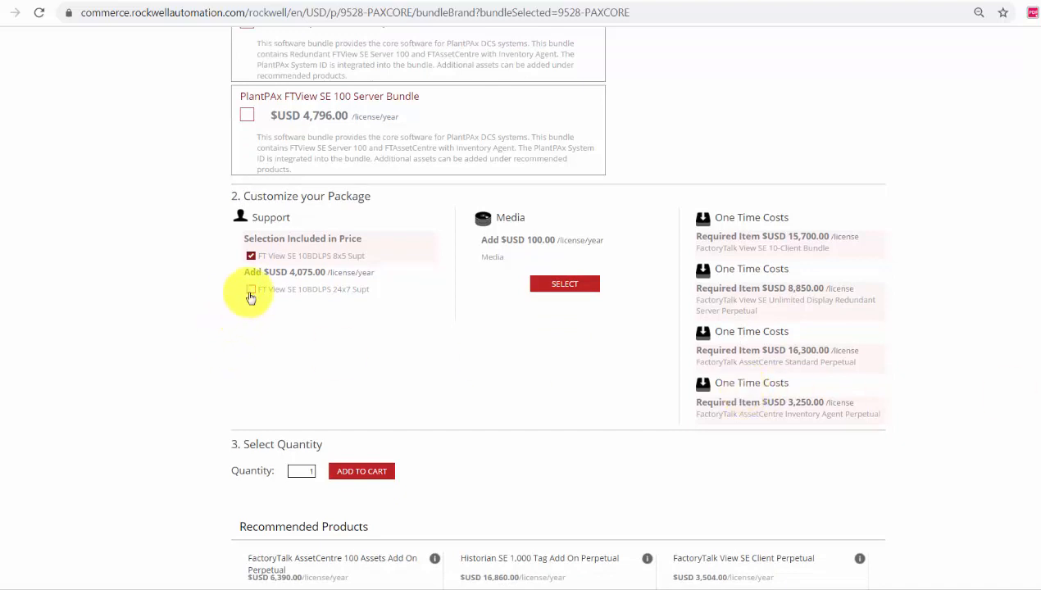
click(251, 288)
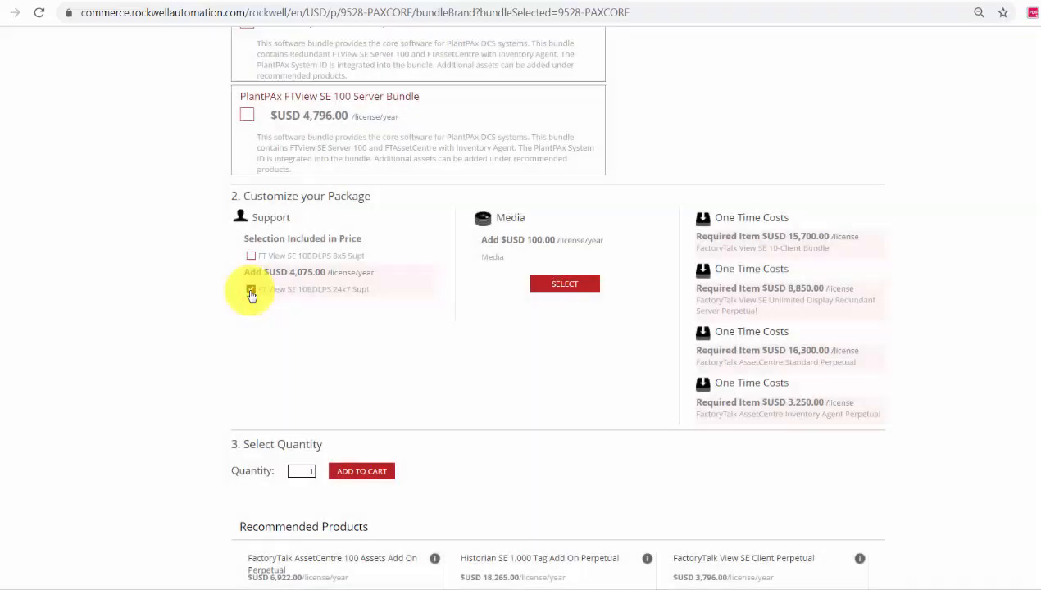
click(251, 288)
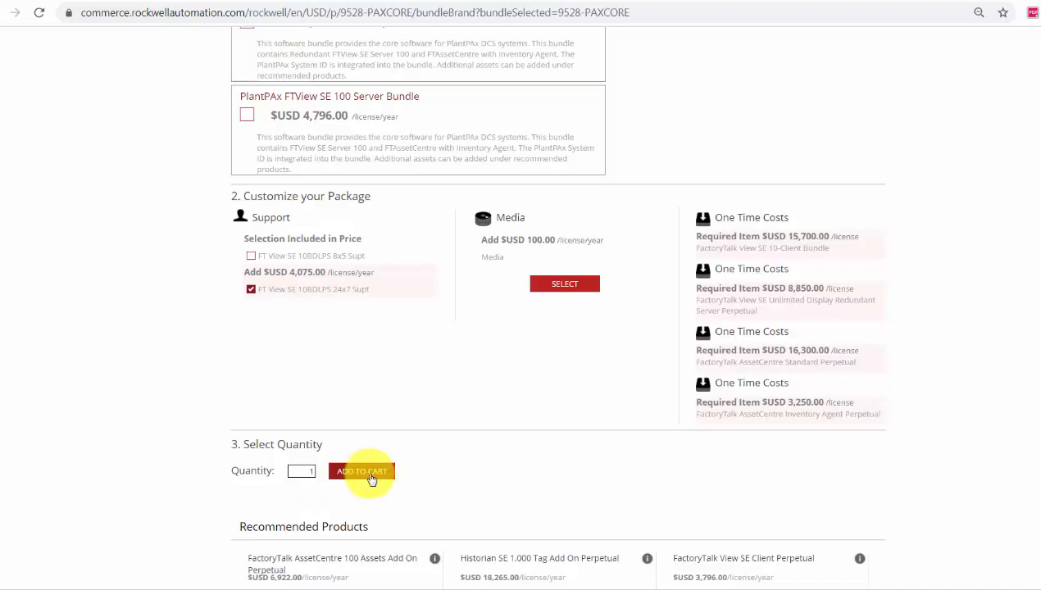
Add the PlantPAx bundle to the cart and continue shopping.
click(360, 470)
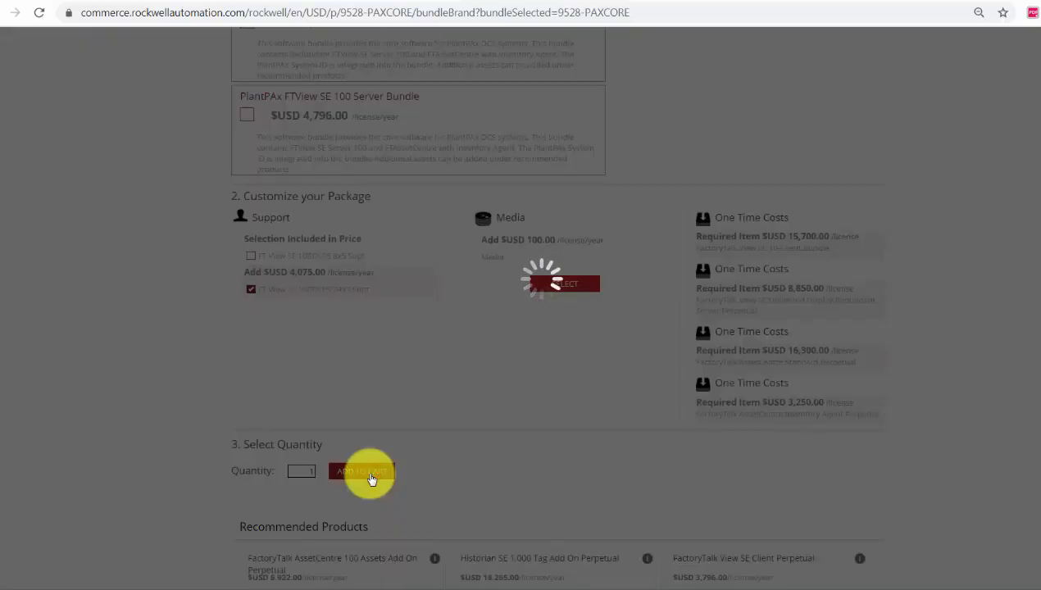
click(361, 470)
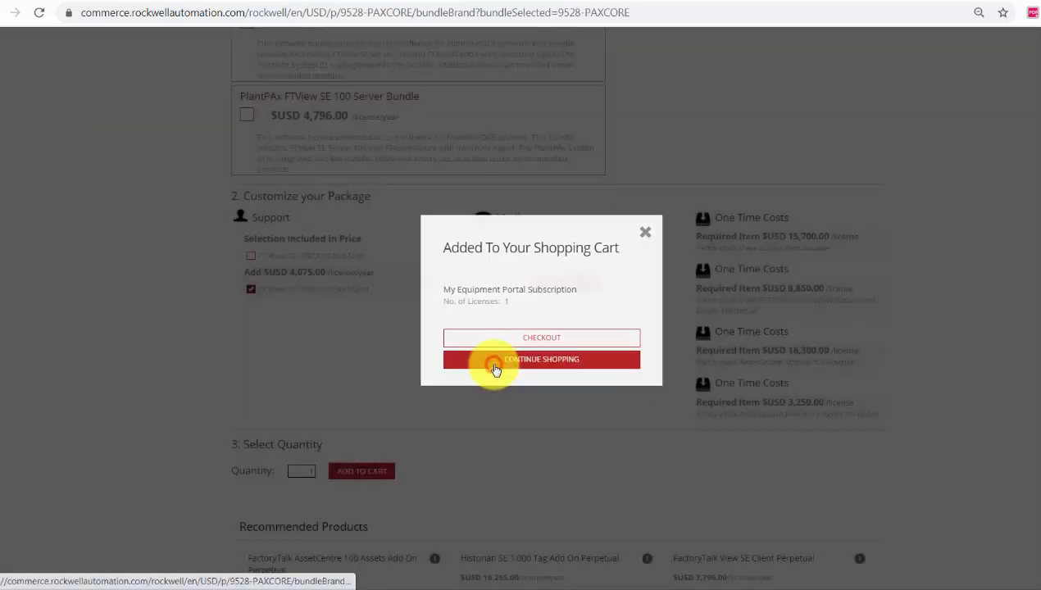
click(541, 359)
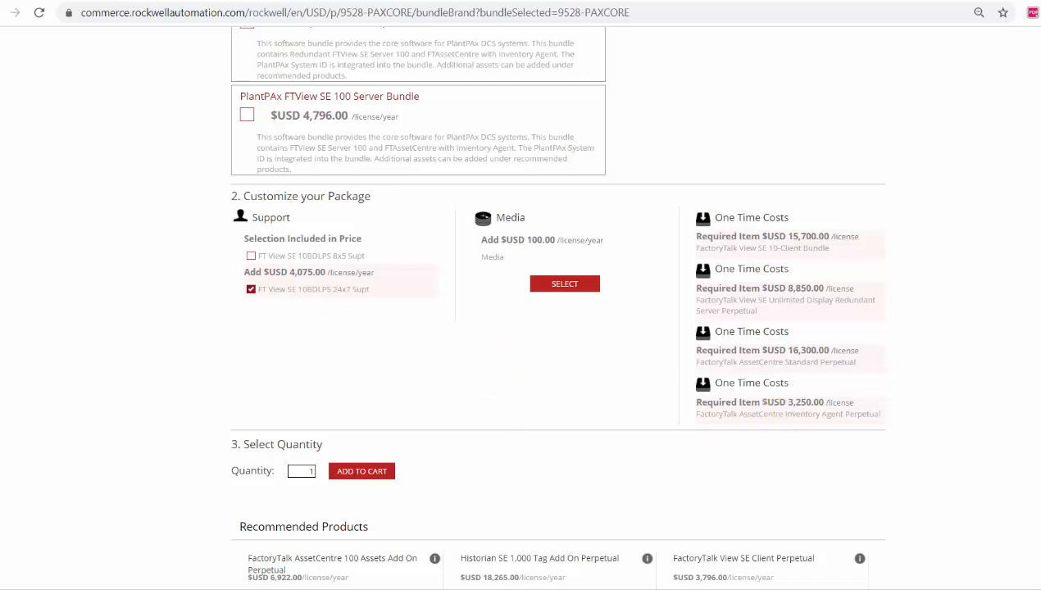
scroll(down, 3)
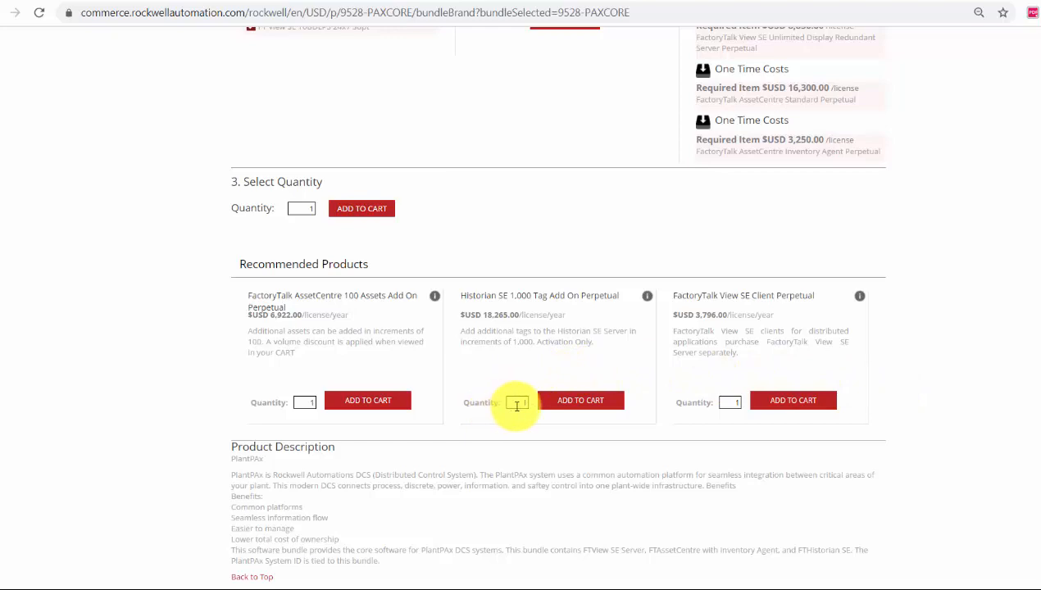
Add the recommended Historian SE 1,000 Tag Add On Perpetual to the cart.
click(580, 400)
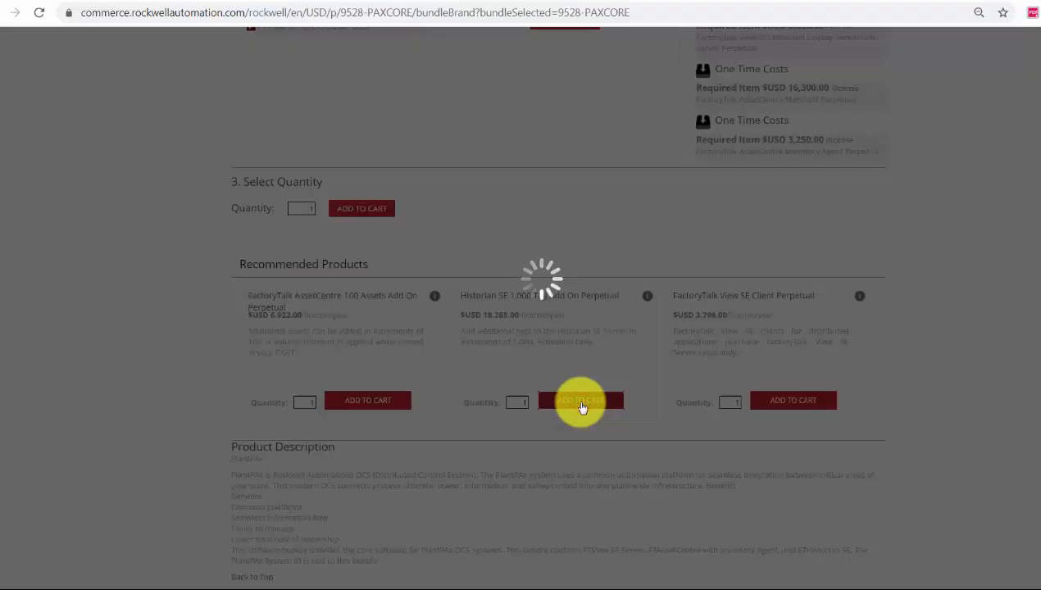
click(580, 400)
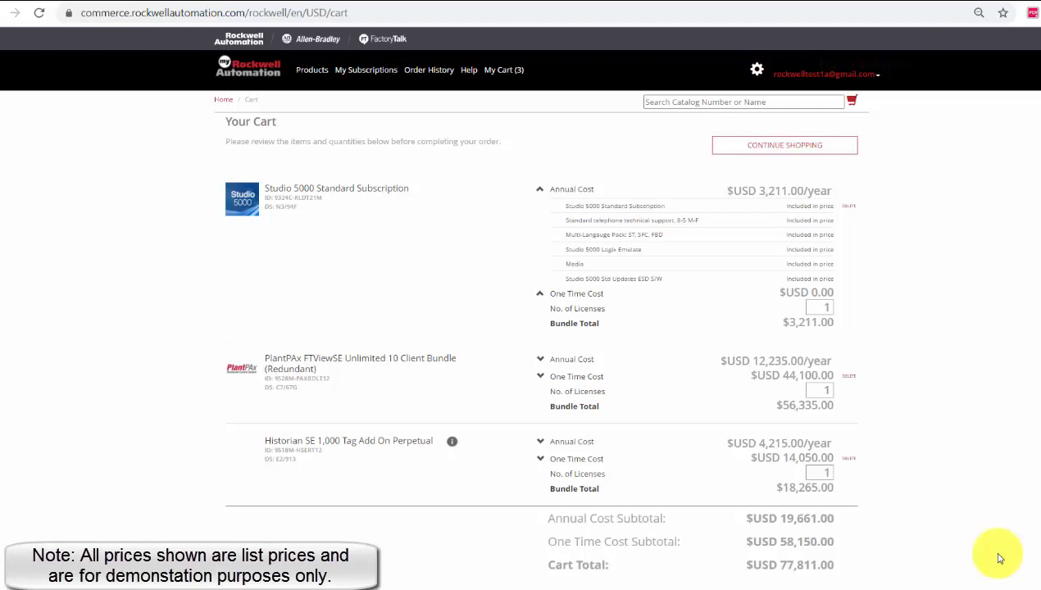
mouse_move(465, 318)
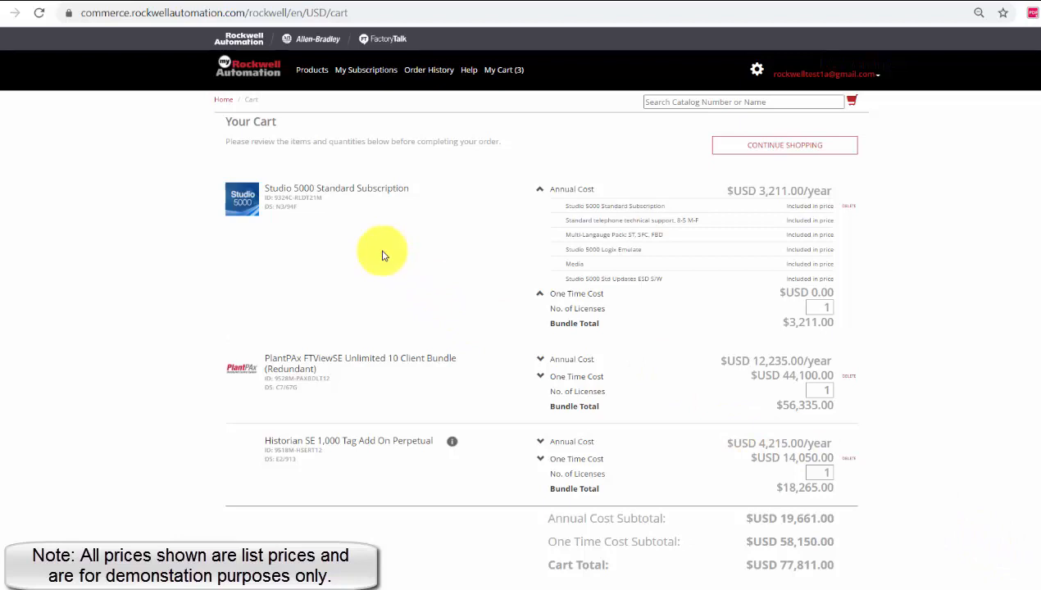
mouse_move(368, 217)
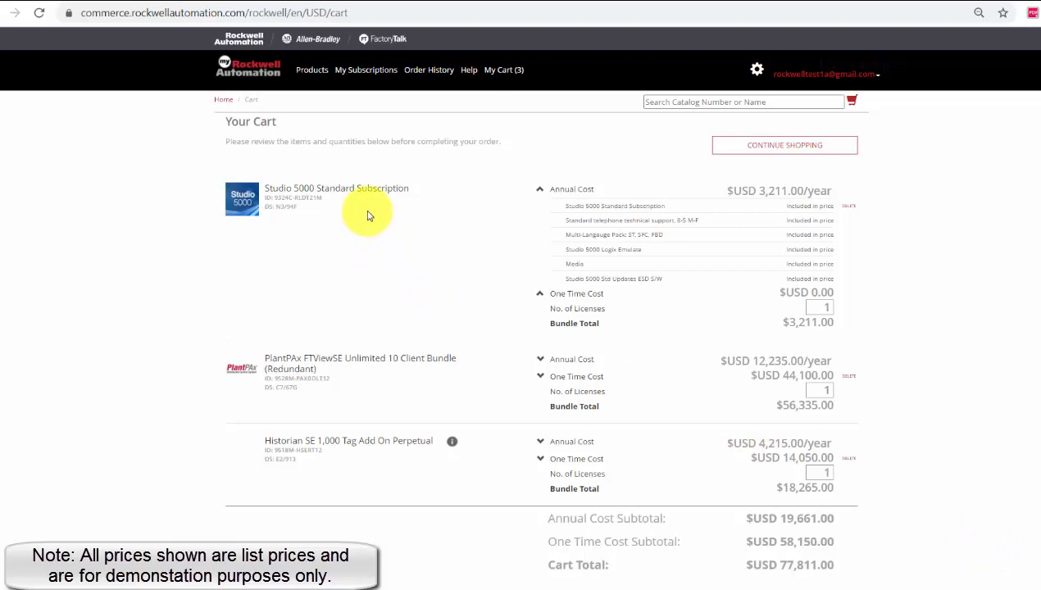
mouse_move(362, 379)
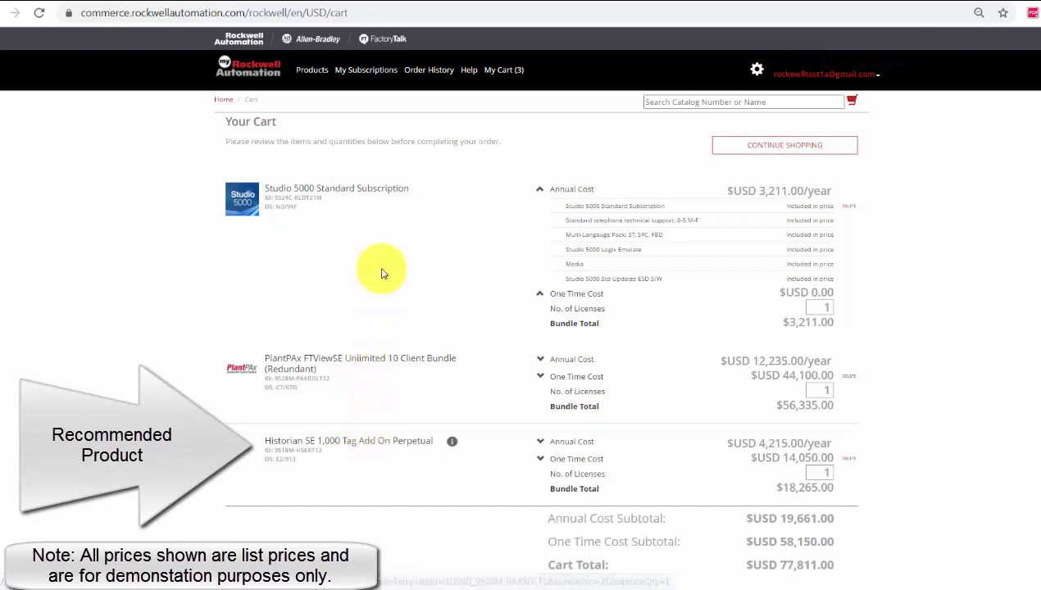
mouse_move(395, 211)
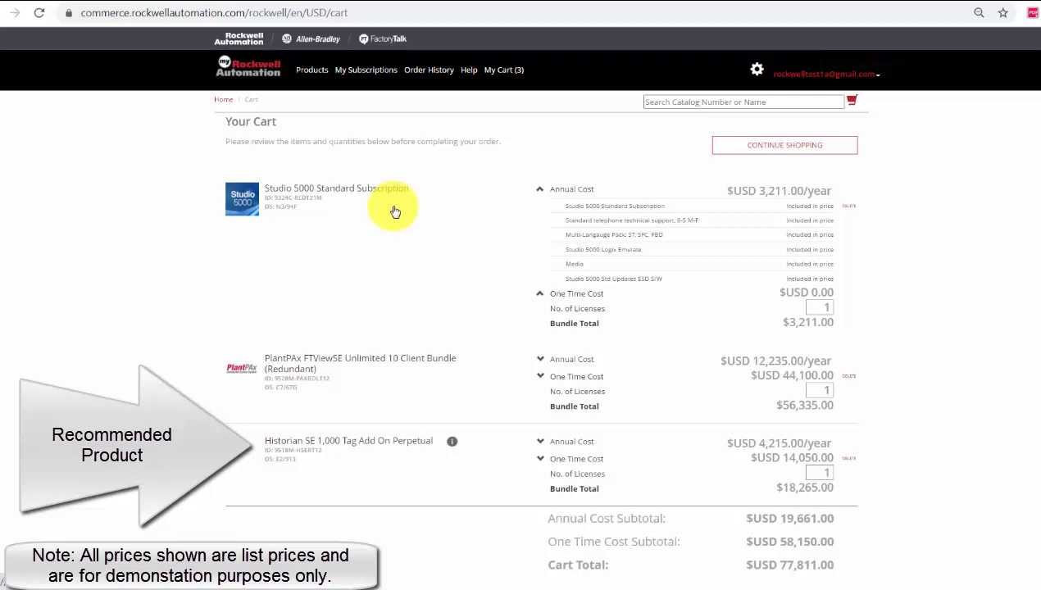
mouse_move(539, 195)
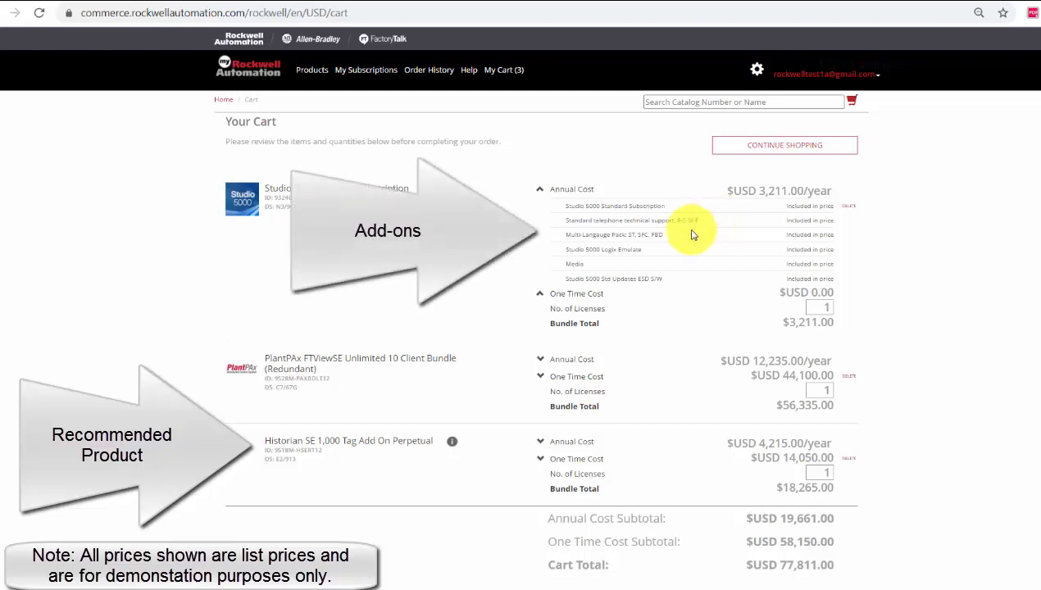
mouse_move(681, 242)
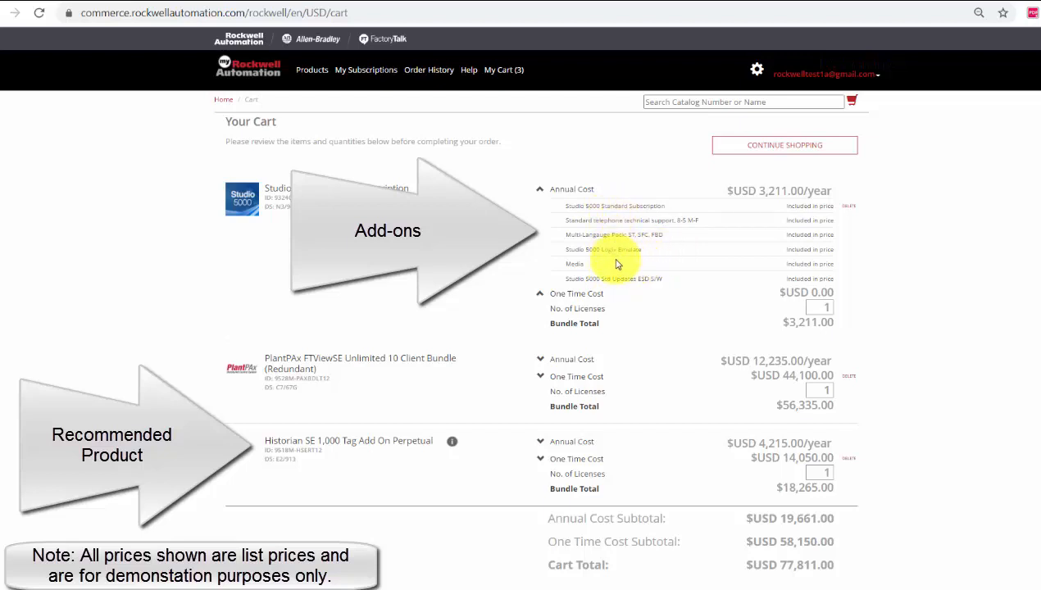
mouse_move(401, 467)
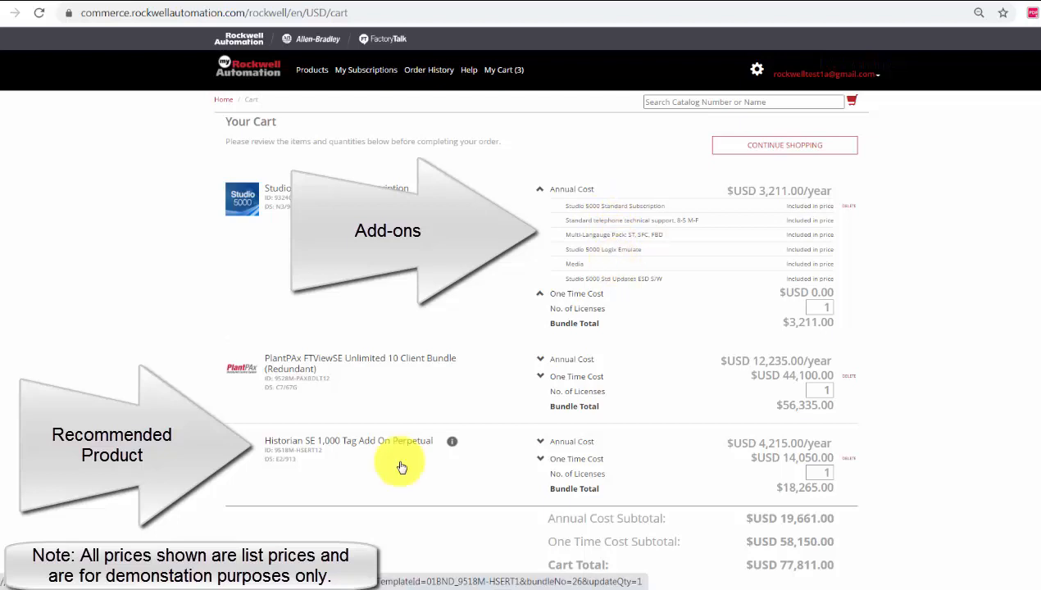